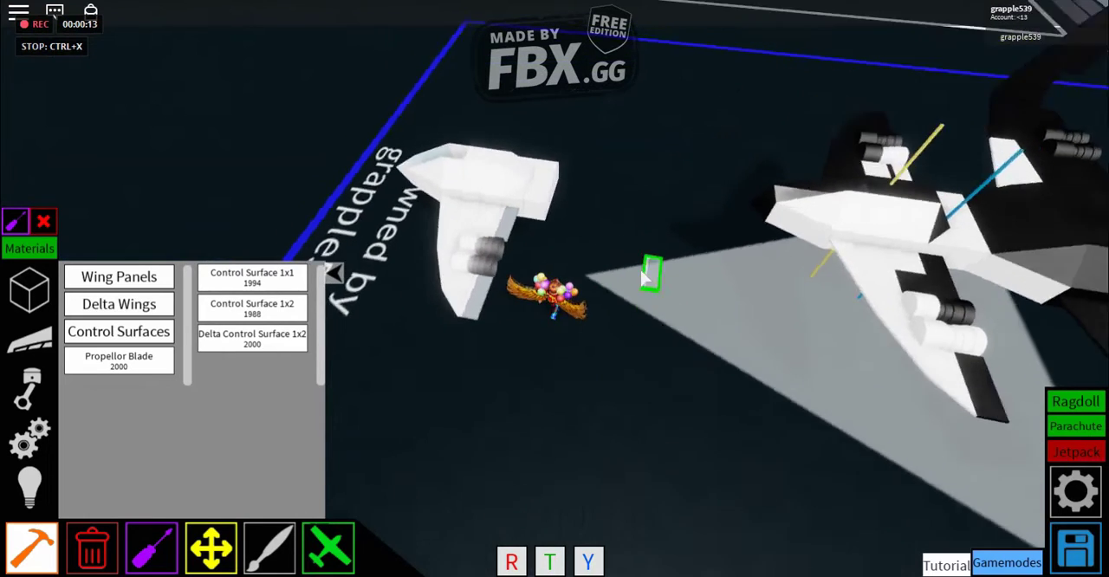
- Choose a wing panel from the Wing Panels list and place it on the jet's wing
{"action": "left_click", "coordinate": [118, 278]}
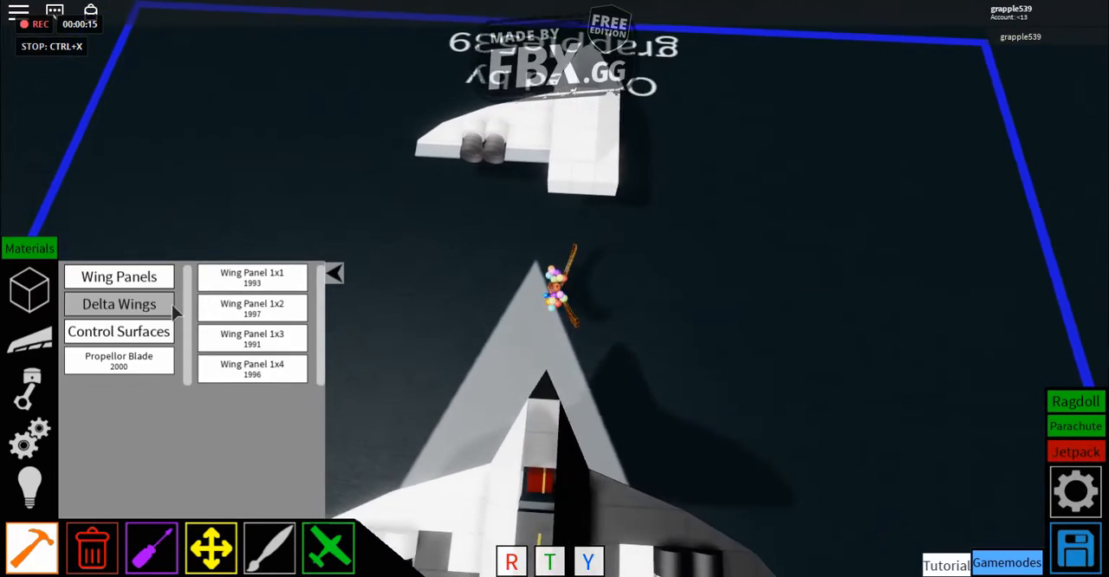
{"action": "left_click", "coordinate": [118, 303]}
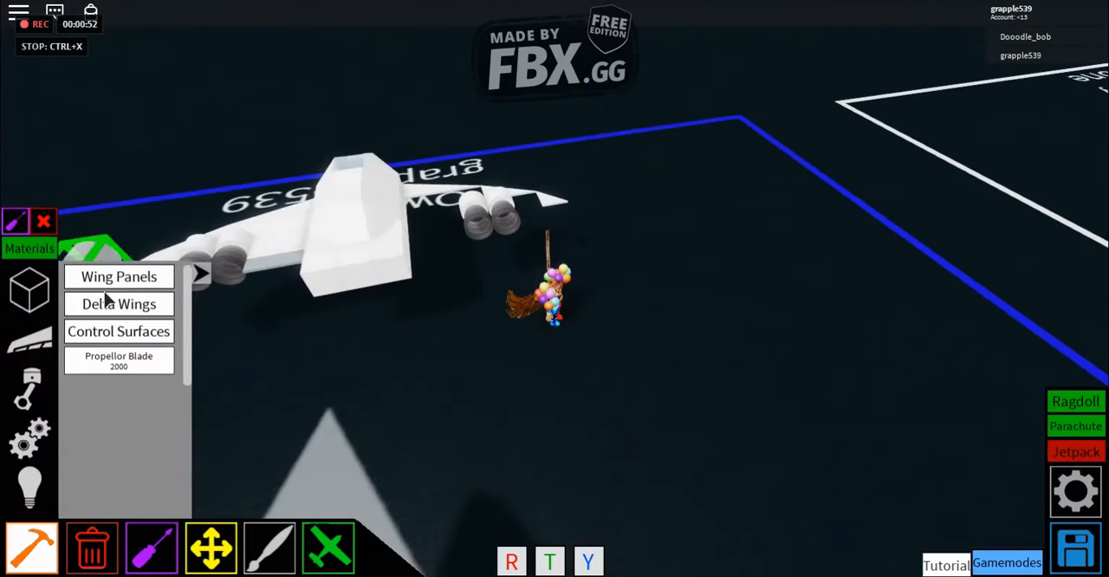
- Place black wing panels along the jet's sides from the Wing Panels list
{"action": "left_click", "coordinate": [118, 278]}
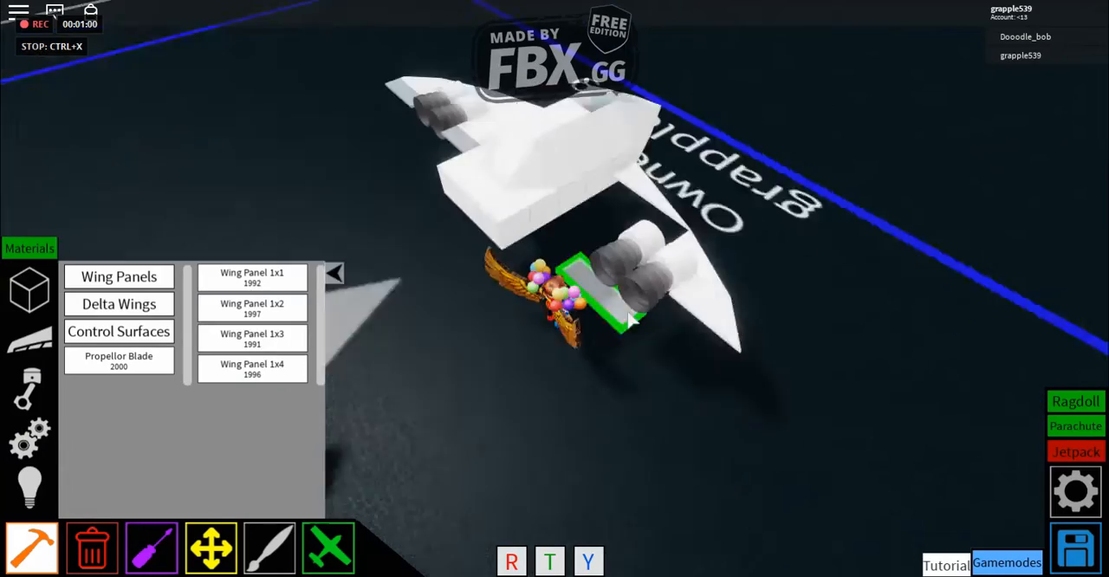
{"action": "left_click", "coordinate": [118, 331]}
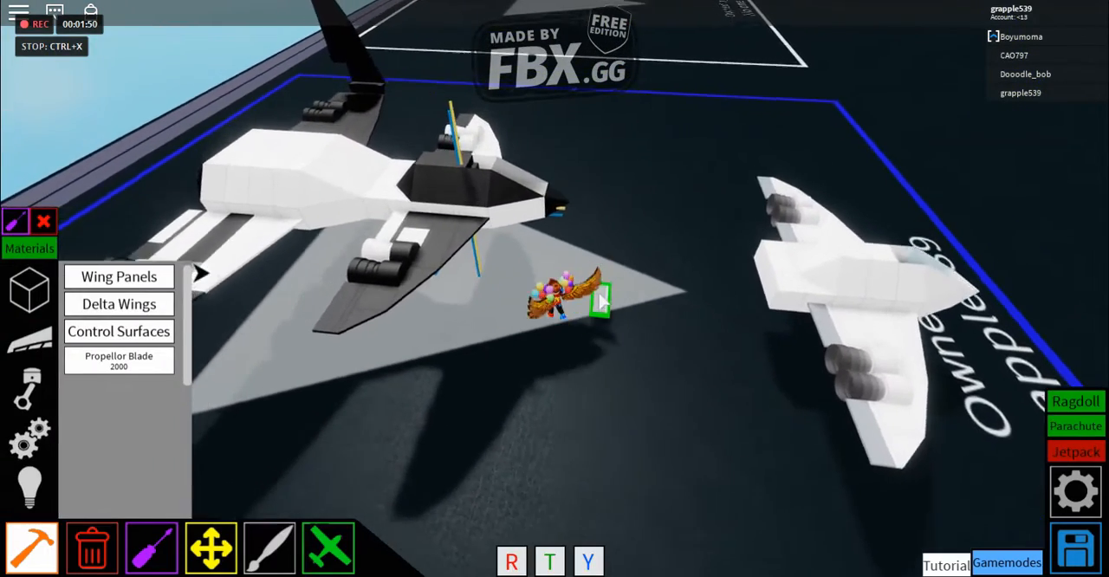
- Place a block from the Blocks category onto the white jet's fuselage
{"action": "left_click", "coordinate": [31, 291]}
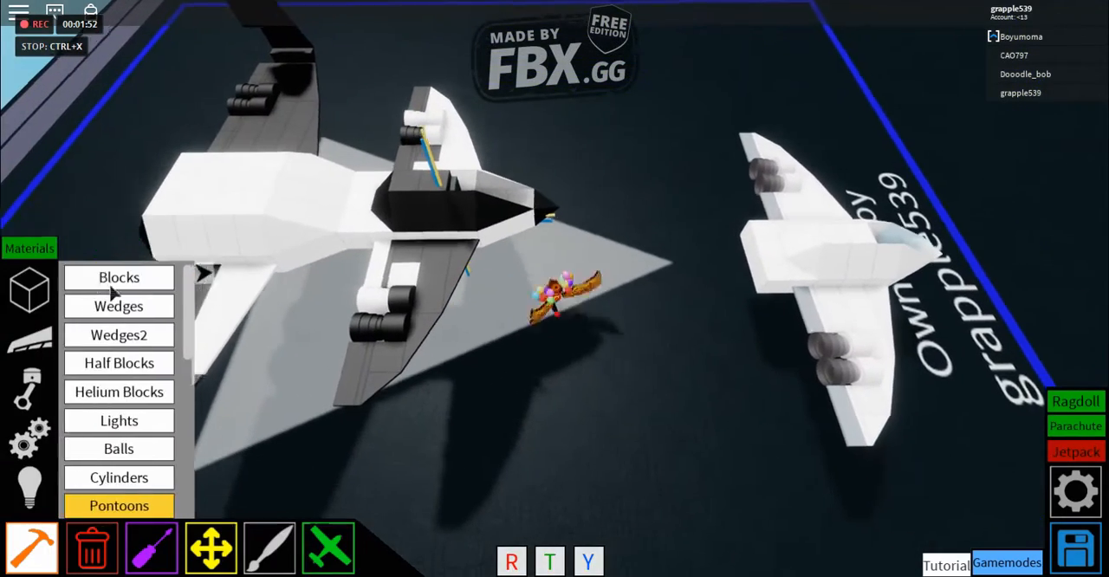
{"action": "left_click", "coordinate": [118, 277]}
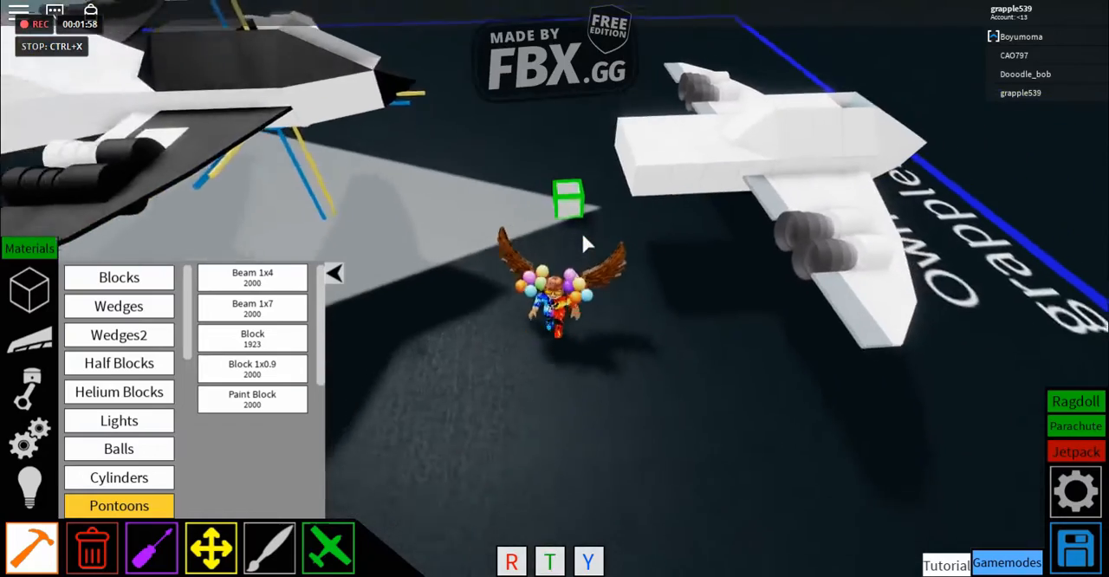
{"action": "left_click", "coordinate": [118, 305]}
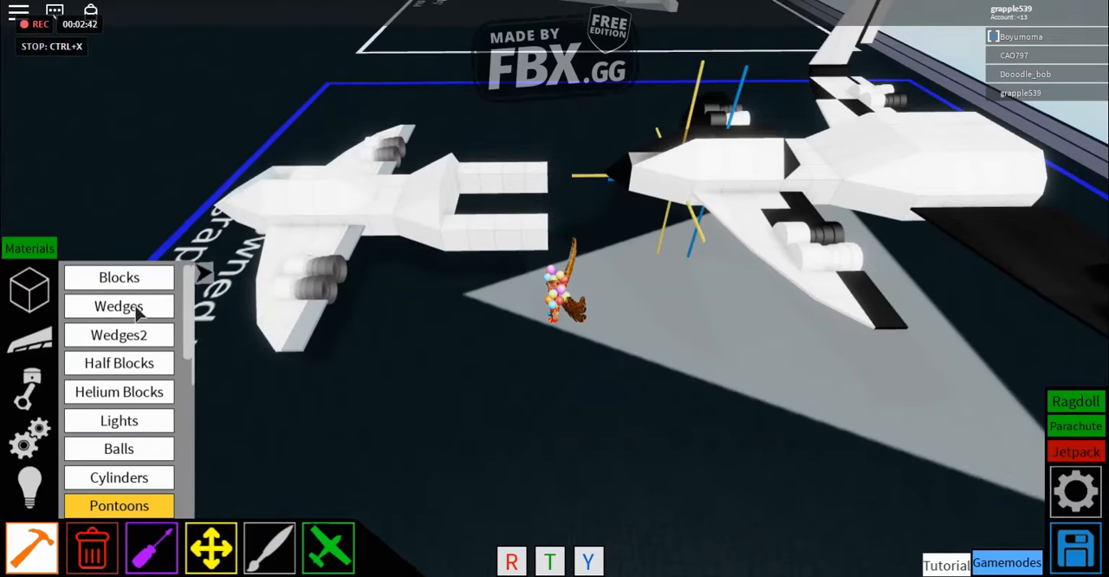
- Bring up the Wedges list for shaping the jet's body
{"action": "left_click", "coordinate": [118, 334]}
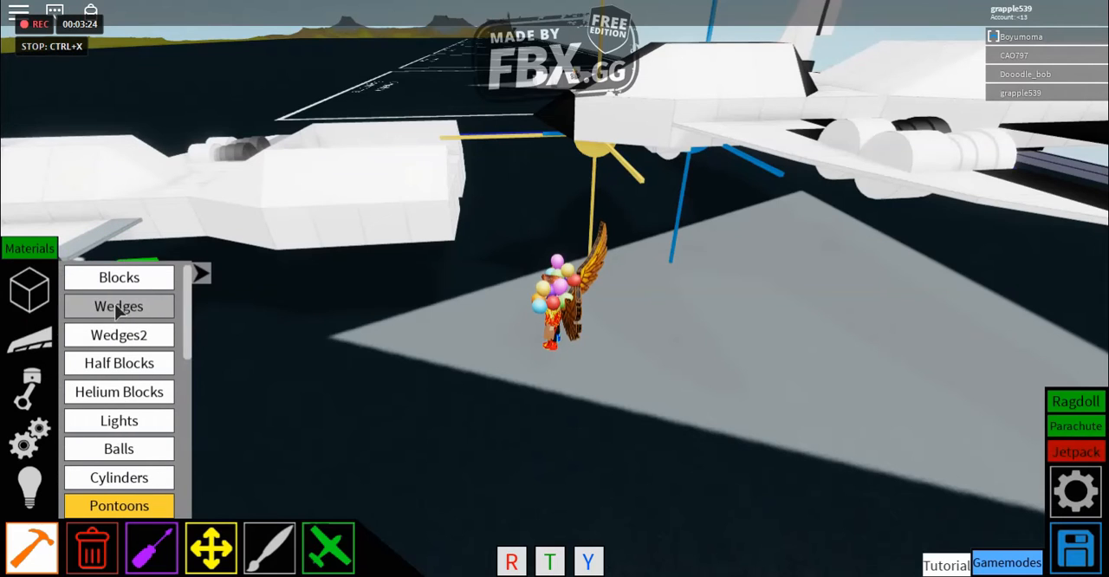
- Choose a Half Wedge piece for the jet's tail connectors
{"action": "left_click", "coordinate": [118, 305]}
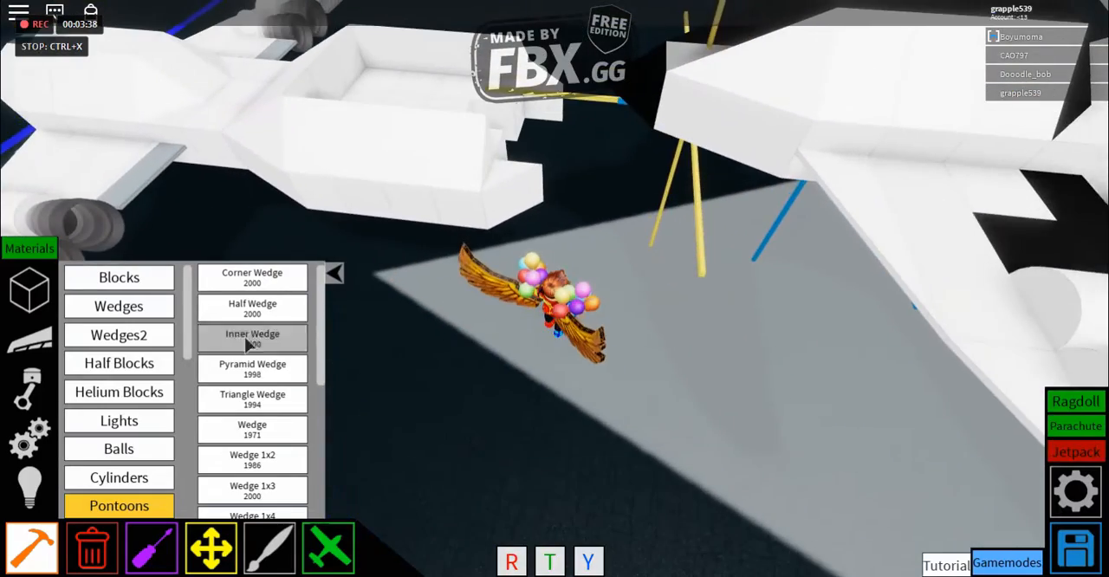
{"action": "left_click", "coordinate": [253, 338]}
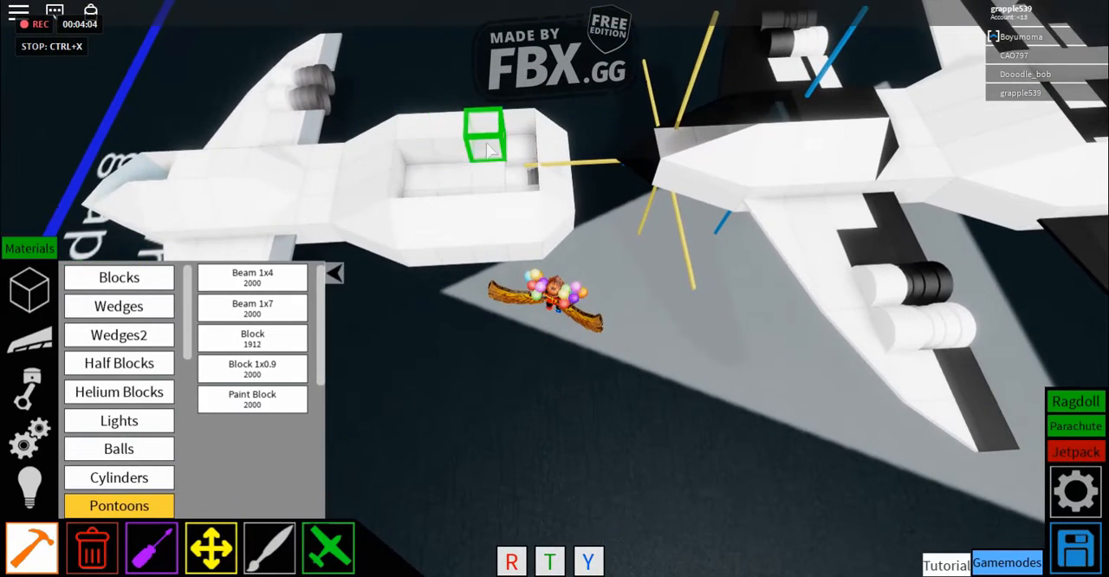
- Attach the block to the jet's body, then place a wing panel on its wings
{"action": "left_click", "coordinate": [485, 147]}
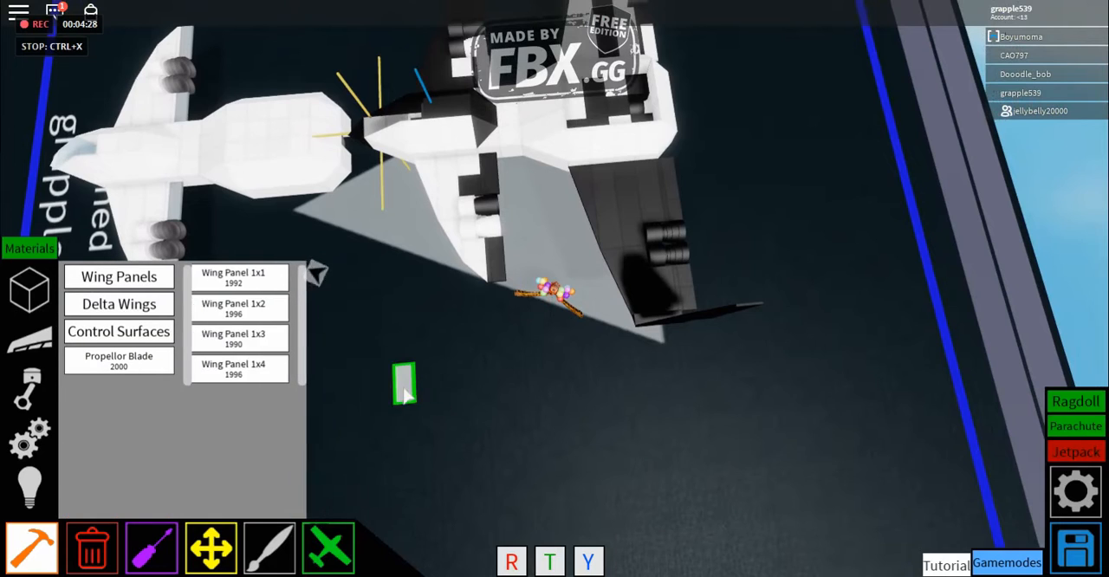
{"action": "left_click", "coordinate": [117, 303]}
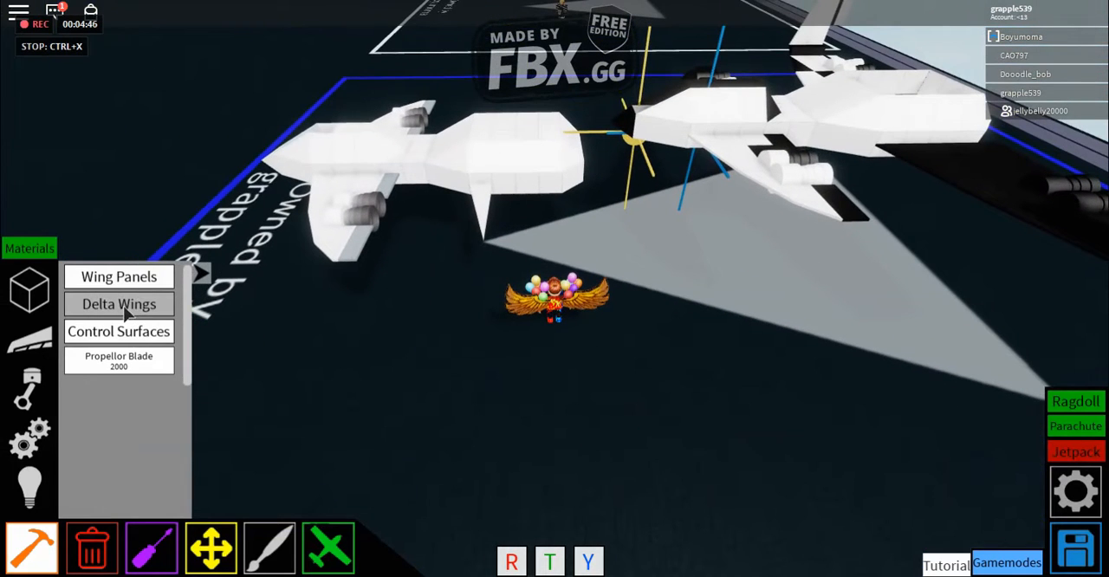
- Place a 1x4 wing panel on the black-and-white jet's wings
{"action": "left_click", "coordinate": [118, 303]}
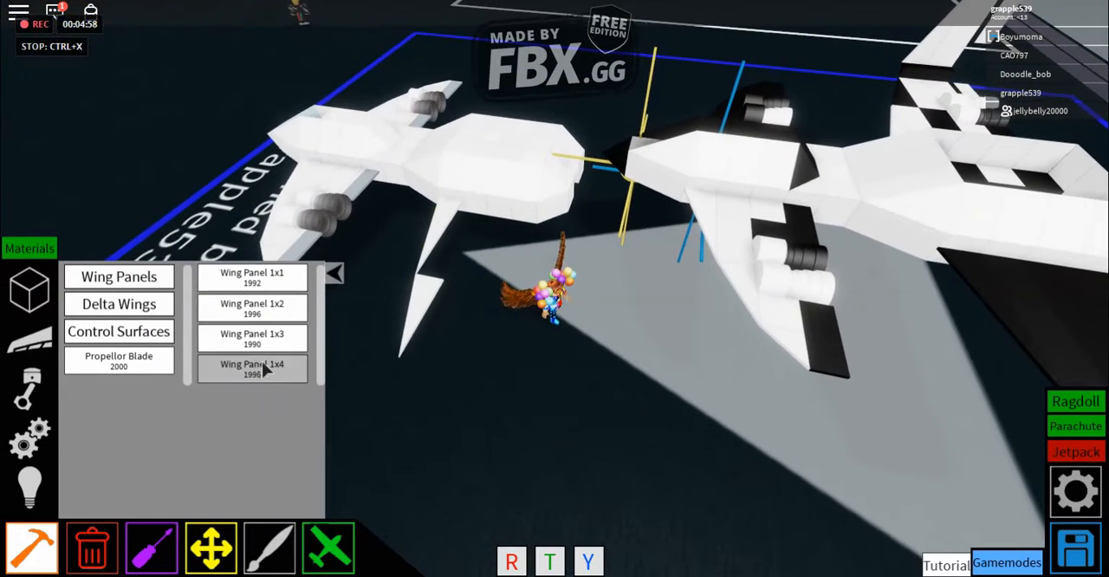
{"action": "left_click", "coordinate": [252, 367]}
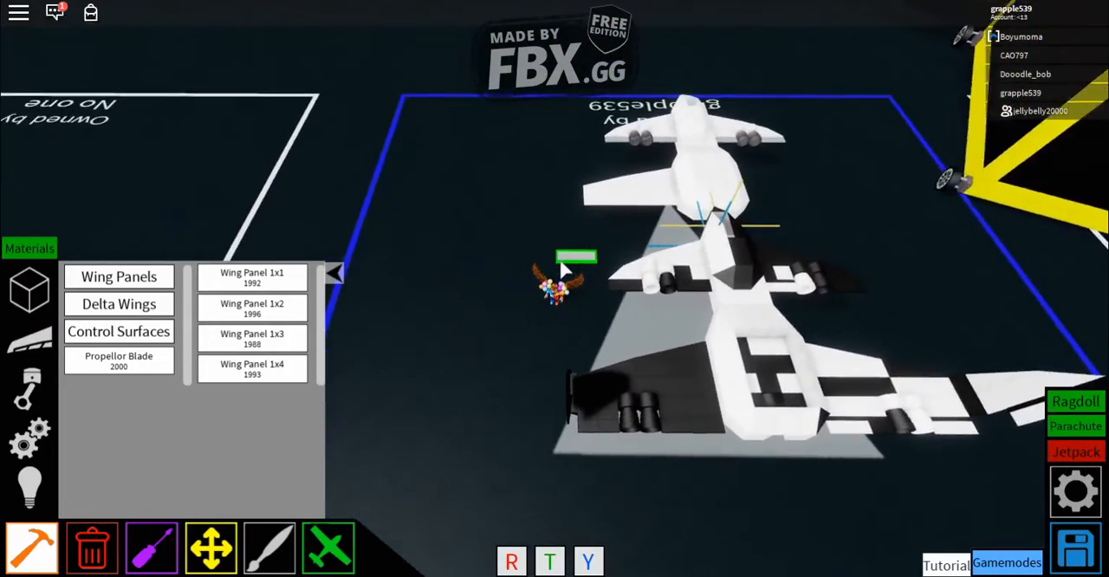
- Place a wing panel, delete the stray part and paint jet pieces white (255,255,255)
{"action": "left_click", "coordinate": [118, 331]}
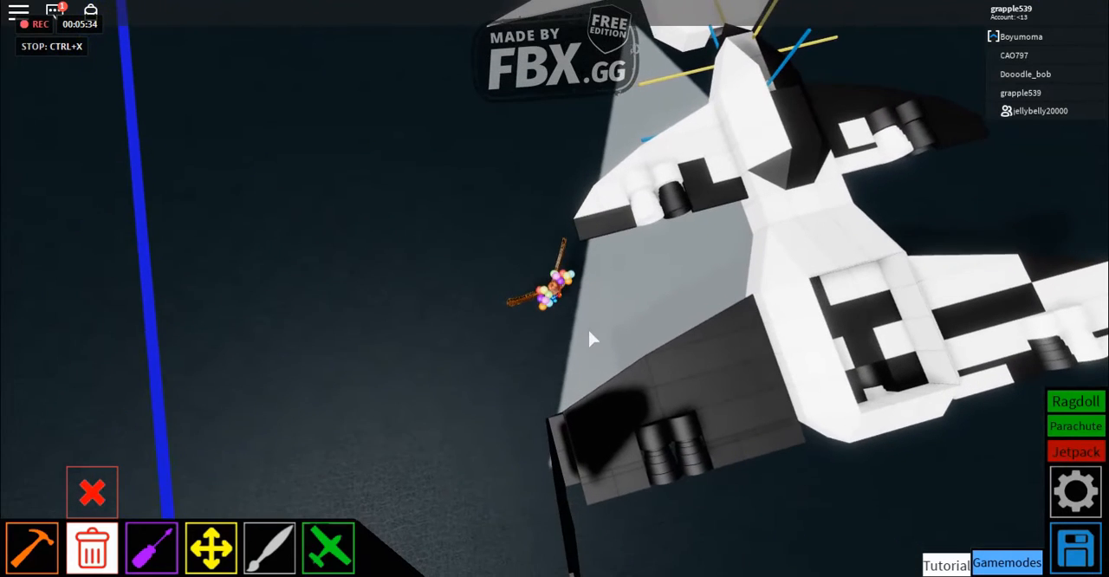
{"action": "left_click", "coordinate": [153, 548]}
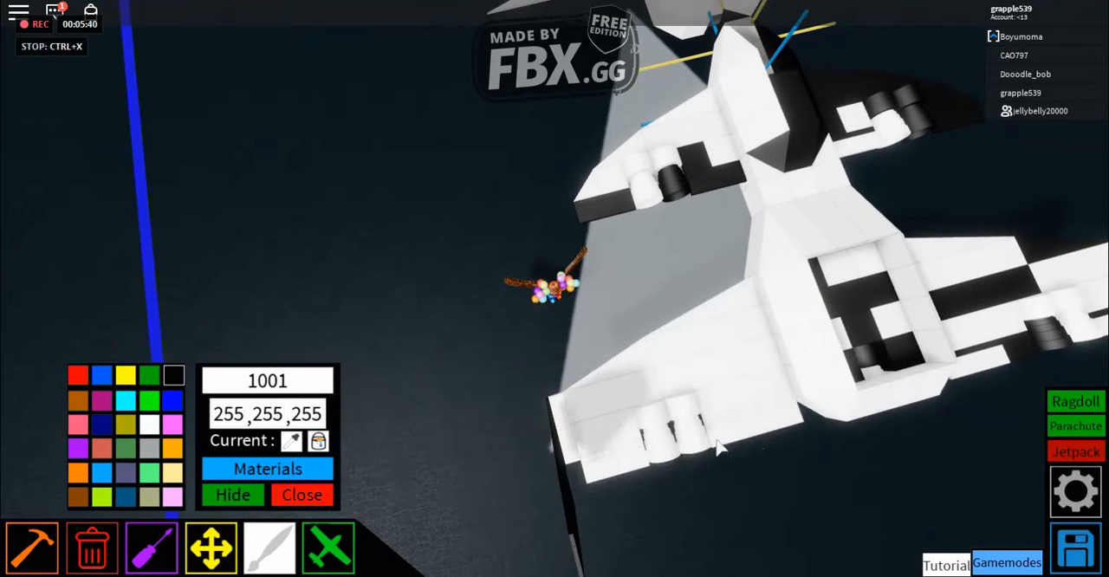
{"action": "left_click", "coordinate": [267, 468]}
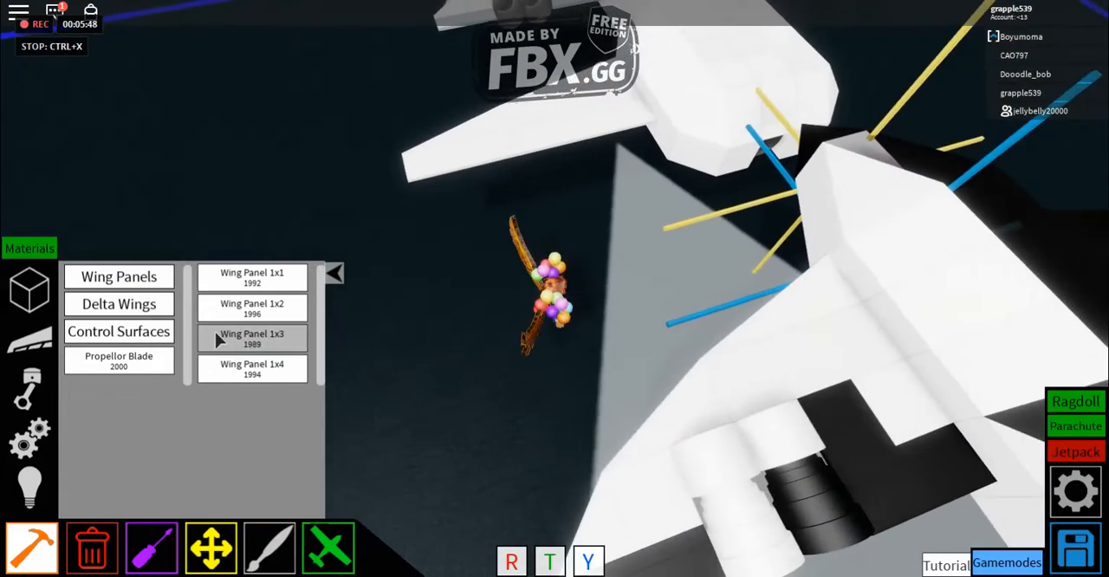
- Browse control surfaces and wing panels, then switch to the Blocks category with Wedges and Half Blocks
{"action": "left_click", "coordinate": [31, 338]}
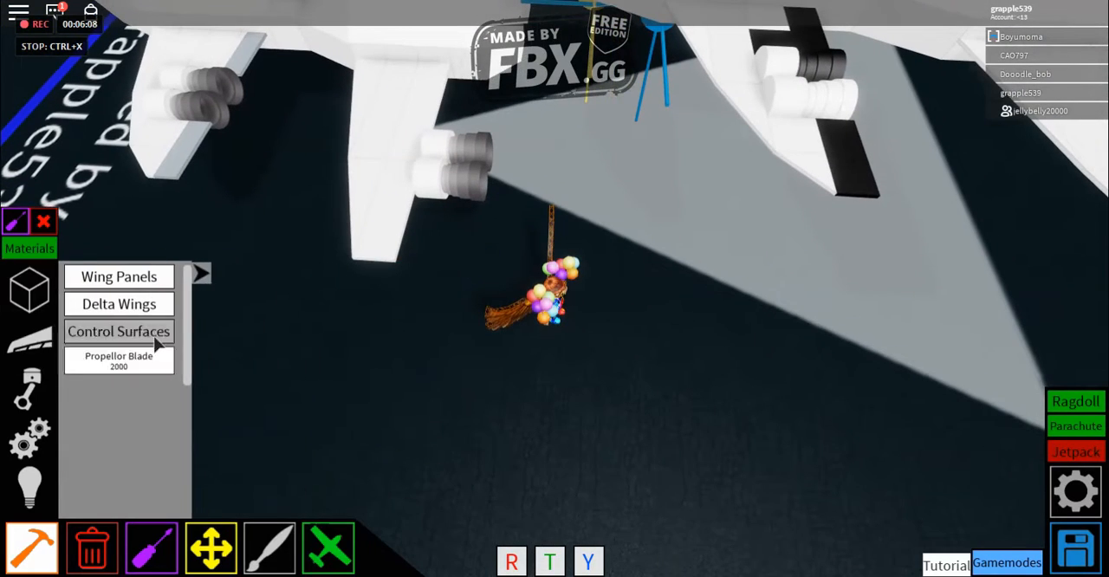
{"action": "left_click", "coordinate": [118, 277]}
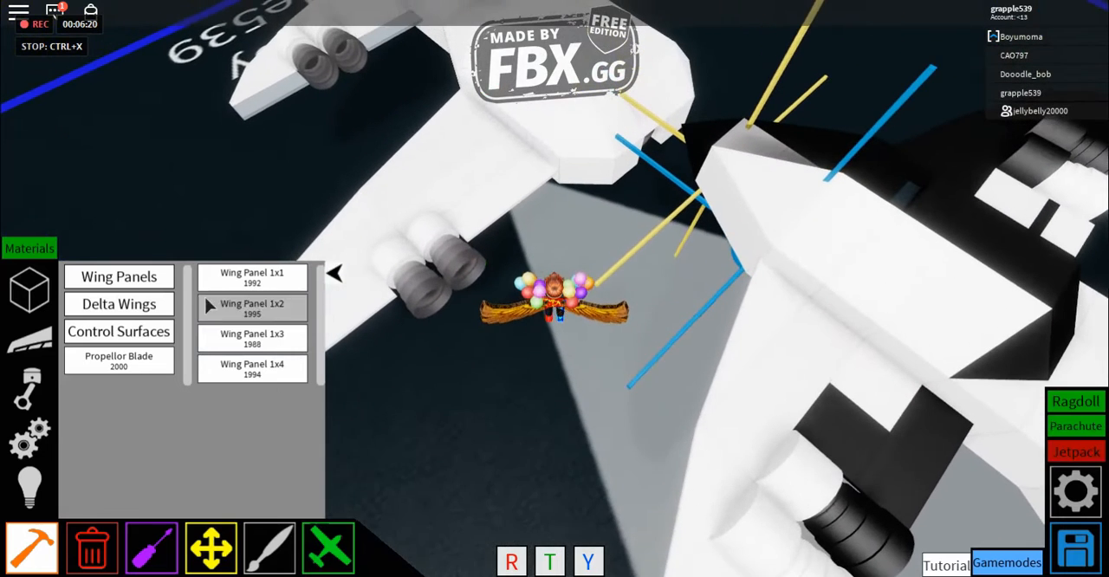
{"action": "left_click", "coordinate": [118, 331]}
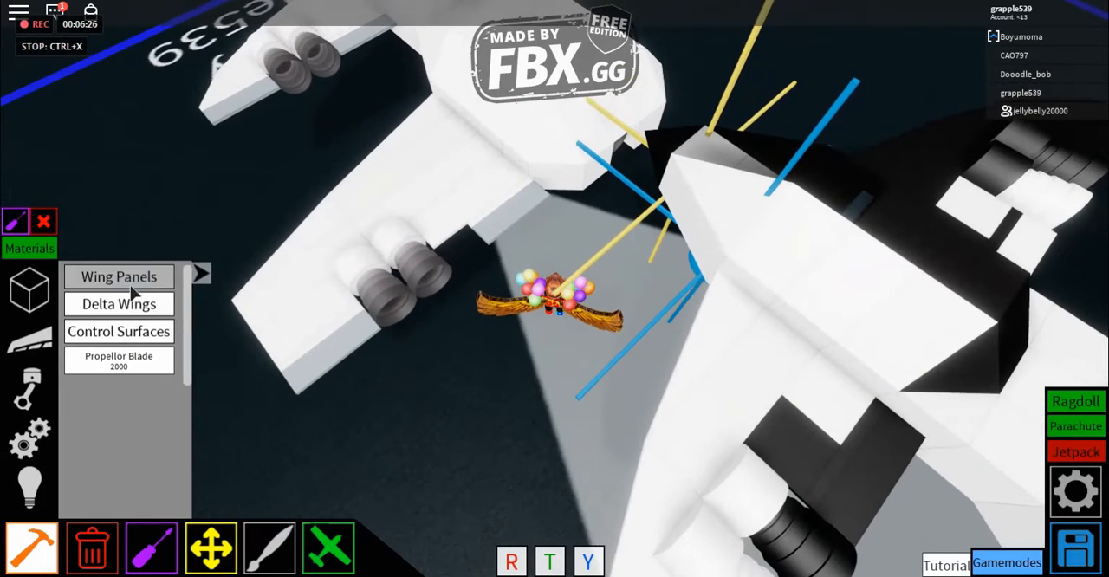
{"action": "left_click", "coordinate": [118, 331]}
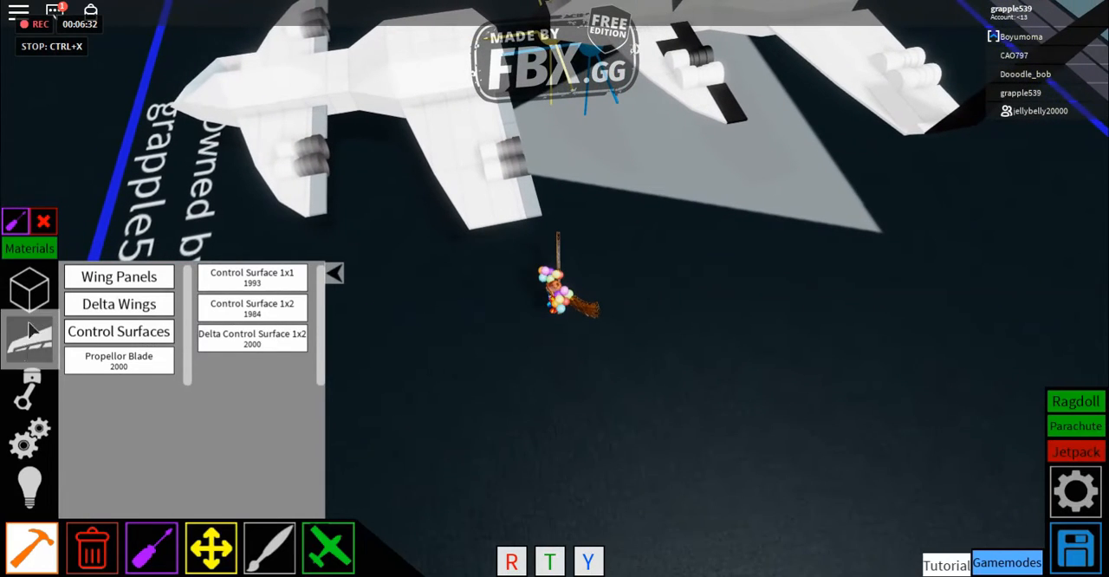
{"action": "left_click", "coordinate": [31, 390]}
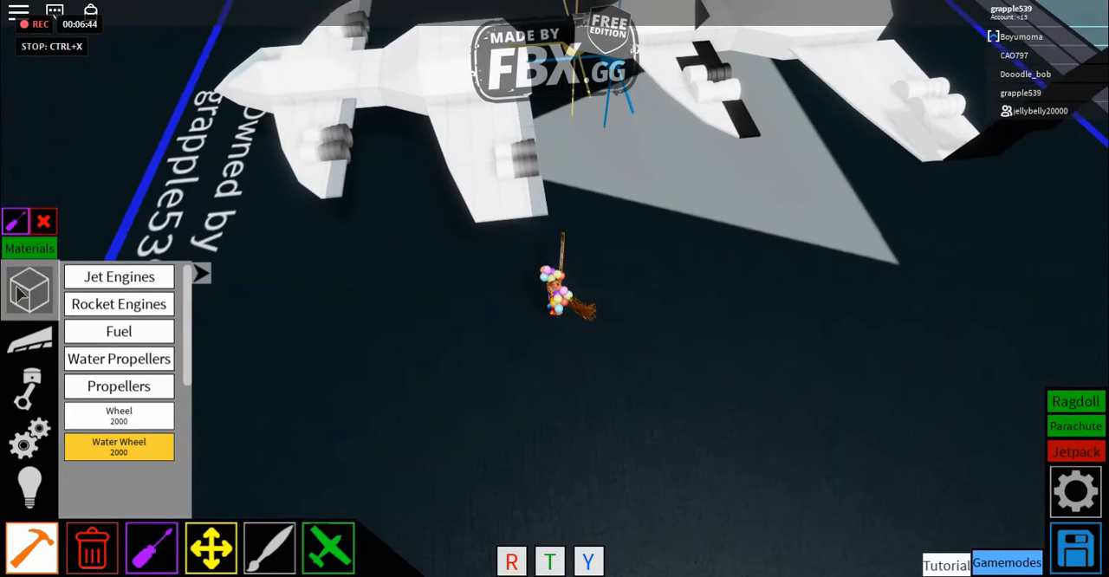
{"action": "scroll", "scroll_direction": "up", "scroll_amount": 3}
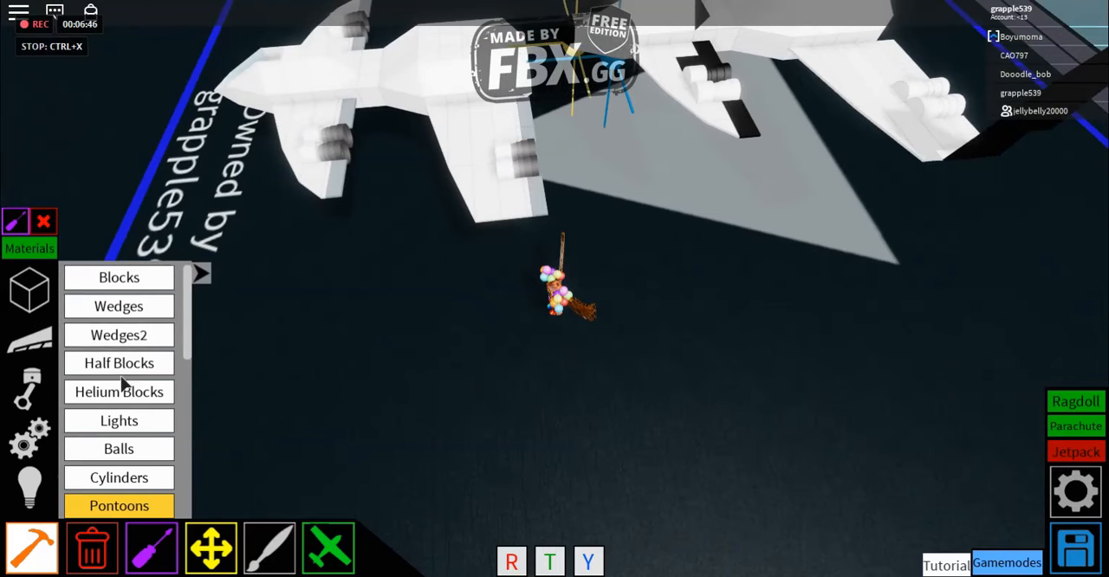
- Show the Wings category listing Wing Panels, Delta Wings and Control Surfaces
{"action": "left_click", "coordinate": [118, 364]}
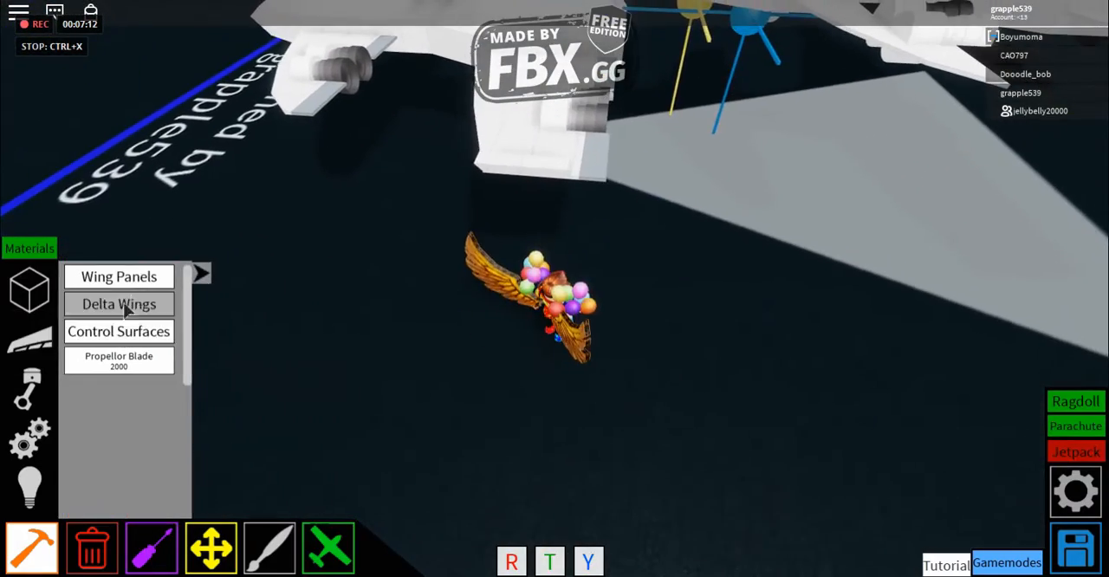
- Paint the jet's parts white (255,255,255) and list the Wing Panel sizes
{"action": "left_click", "coordinate": [118, 304]}
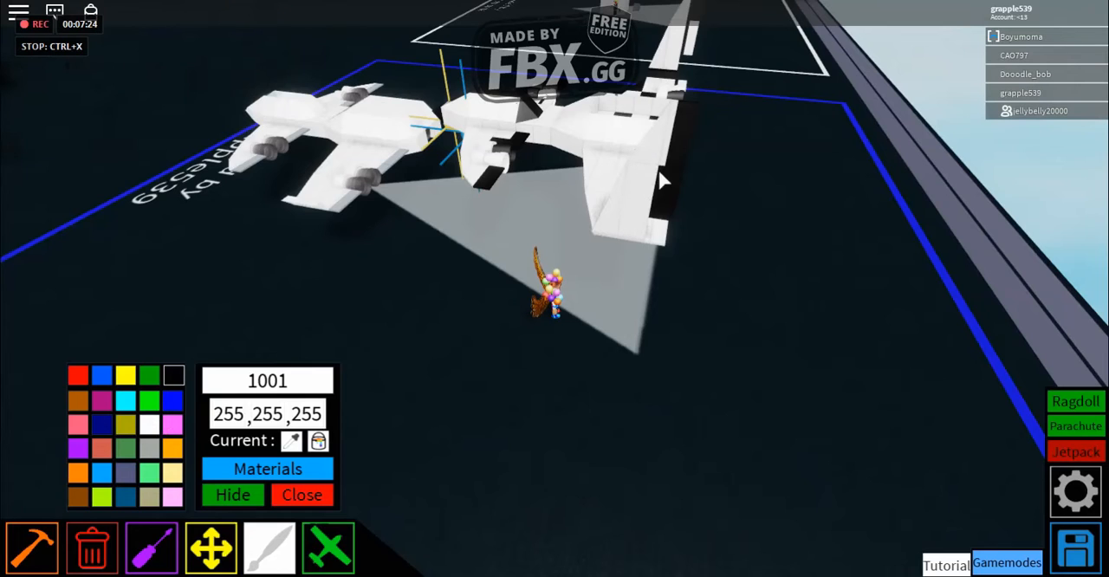
{"action": "left_click", "coordinate": [302, 495]}
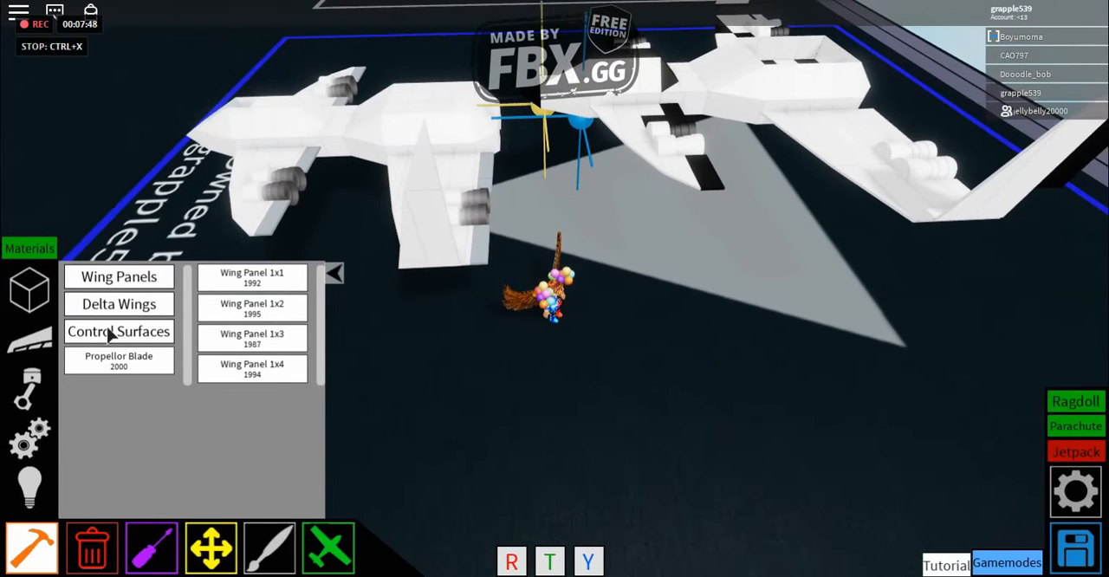
- Browse control surface and delta wing sizes and place a Delta Wing on the jet
{"action": "left_click", "coordinate": [118, 331]}
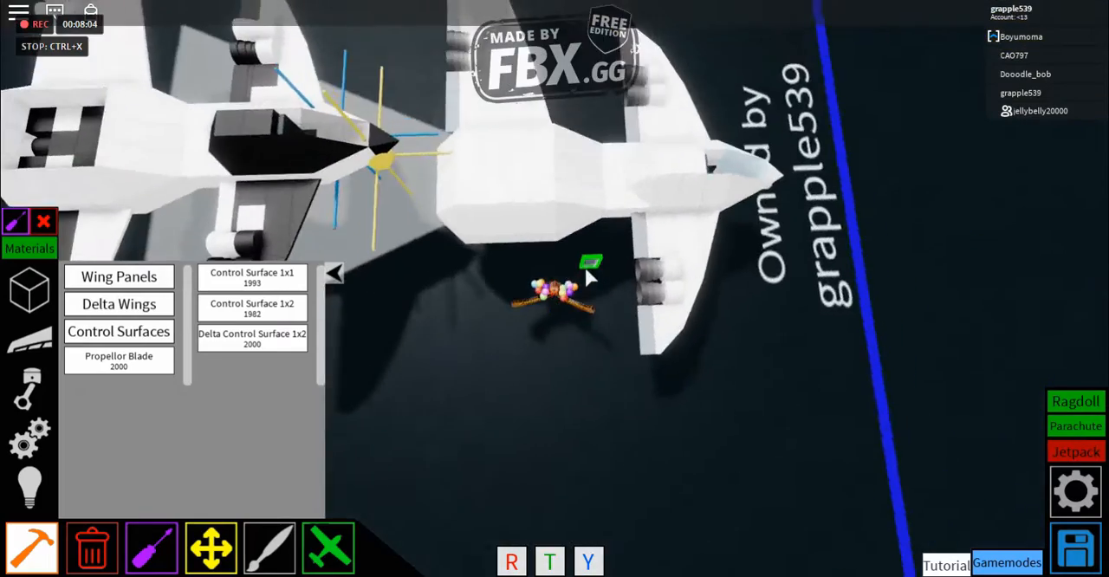
{"action": "left_click", "coordinate": [118, 303]}
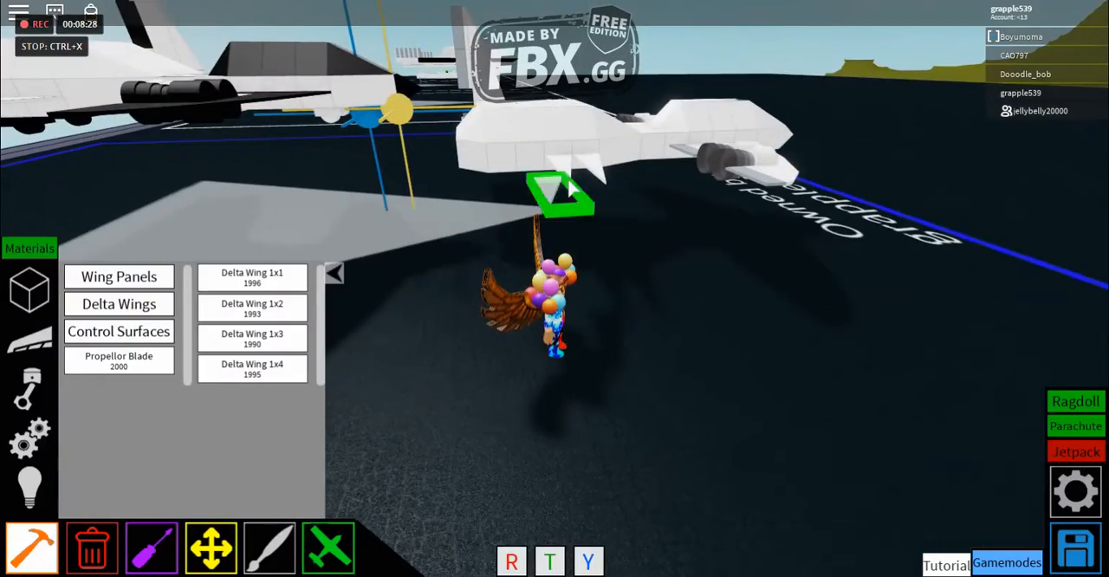
{"action": "left_click", "coordinate": [117, 277]}
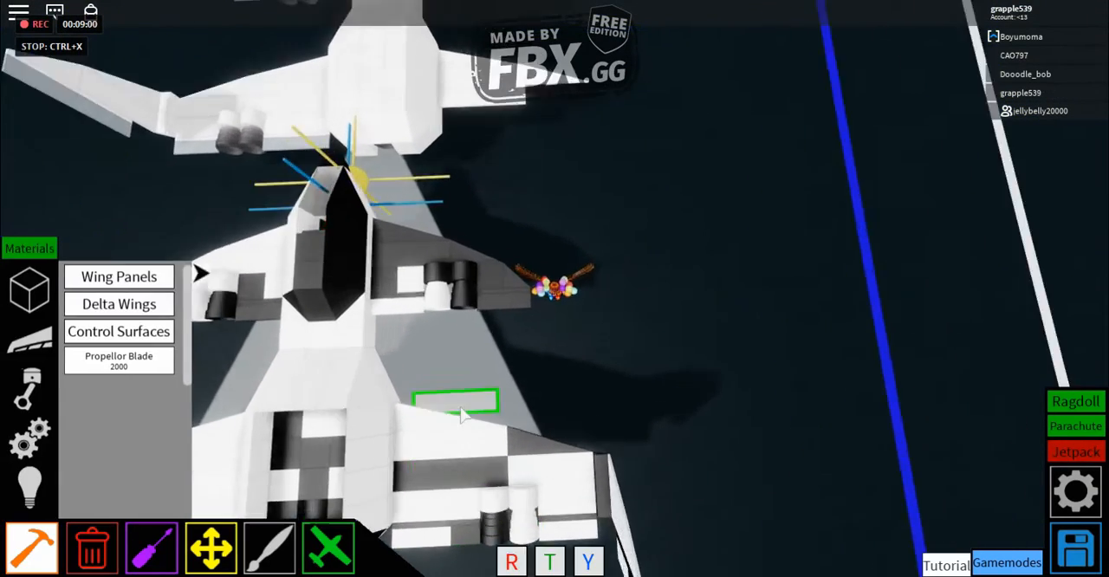
- Place wing panels, delta wings and control surfaces on the jet's engine-fitted wings
{"action": "left_click", "coordinate": [118, 303]}
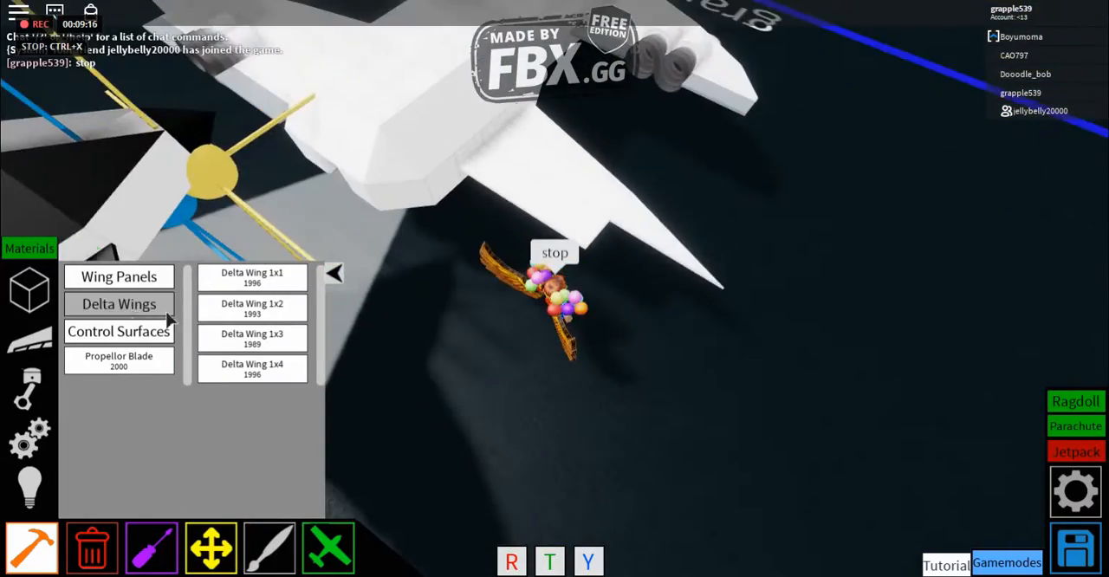
{"action": "left_click", "coordinate": [118, 277]}
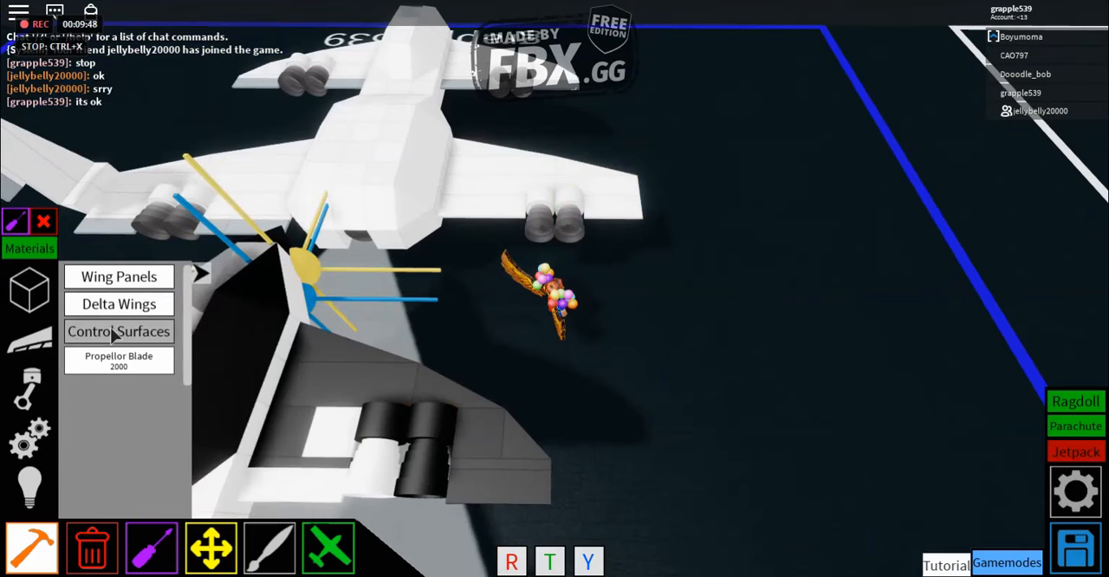
{"action": "left_click", "coordinate": [118, 331]}
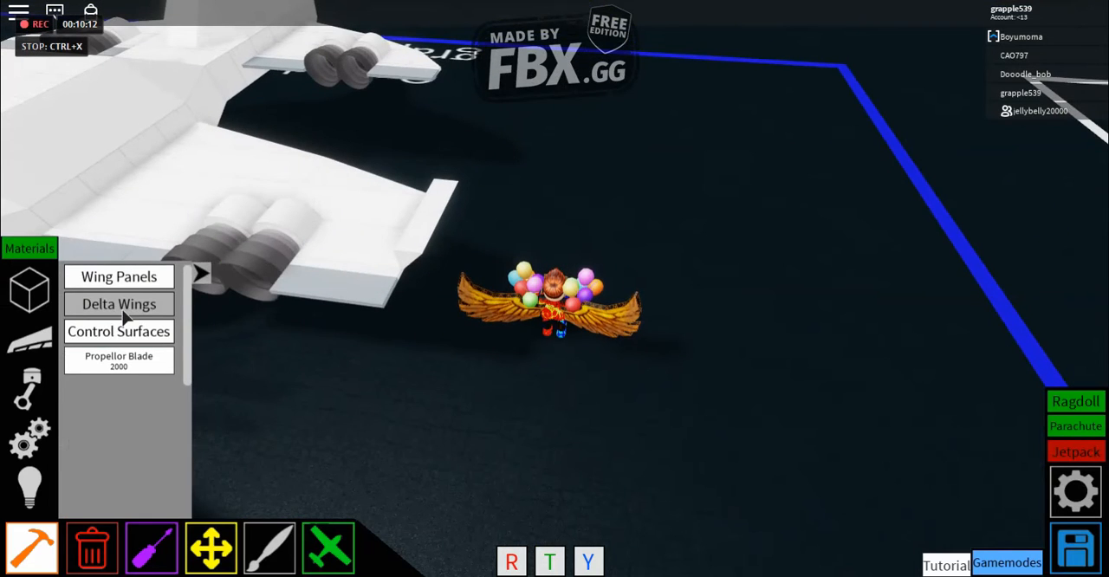
{"action": "left_click", "coordinate": [118, 303]}
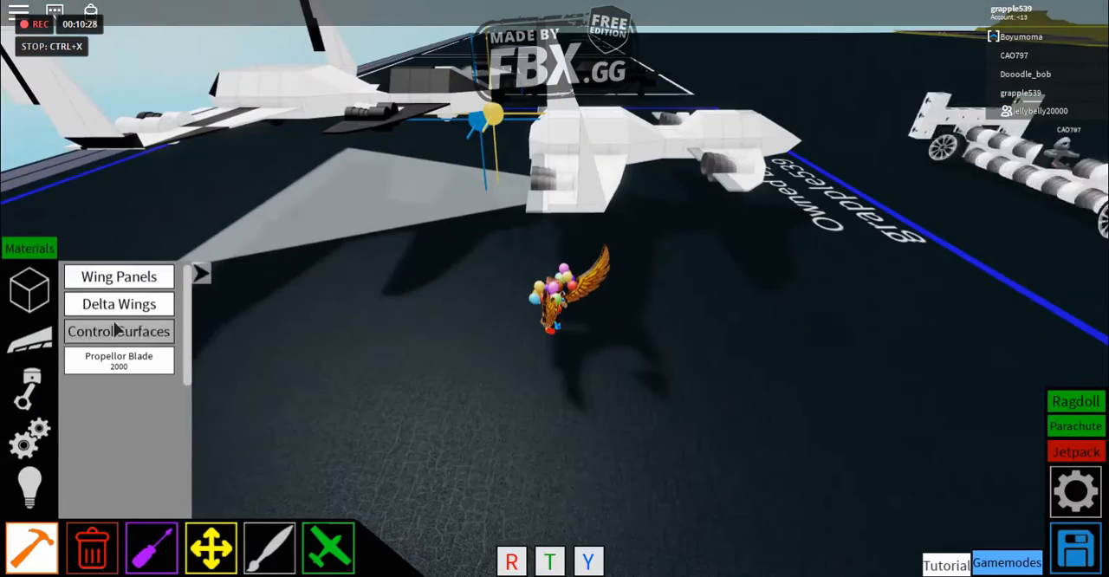
{"action": "left_click", "coordinate": [118, 277]}
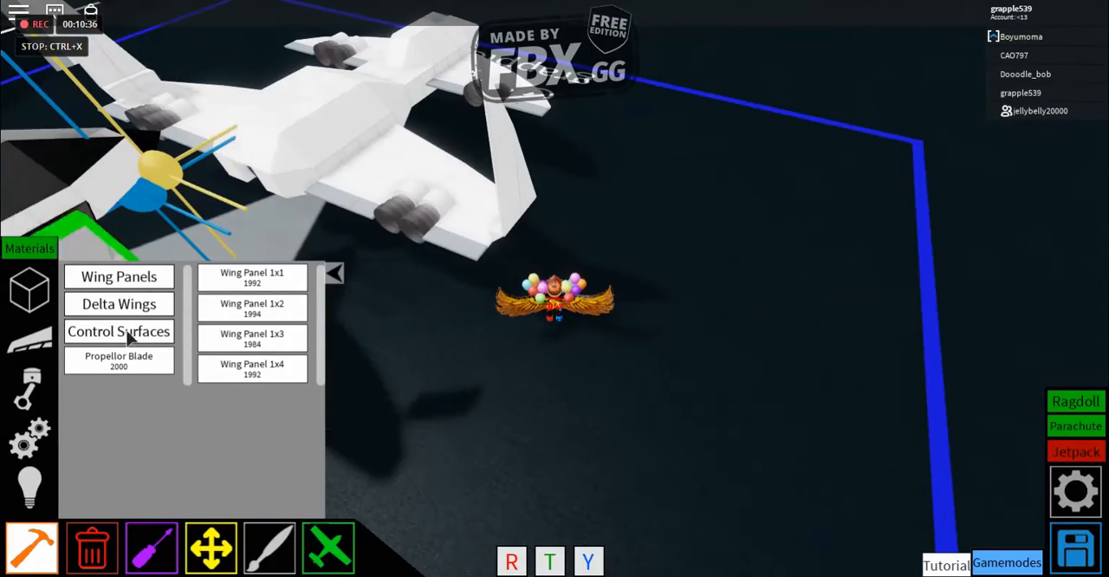
{"action": "left_click", "coordinate": [118, 331]}
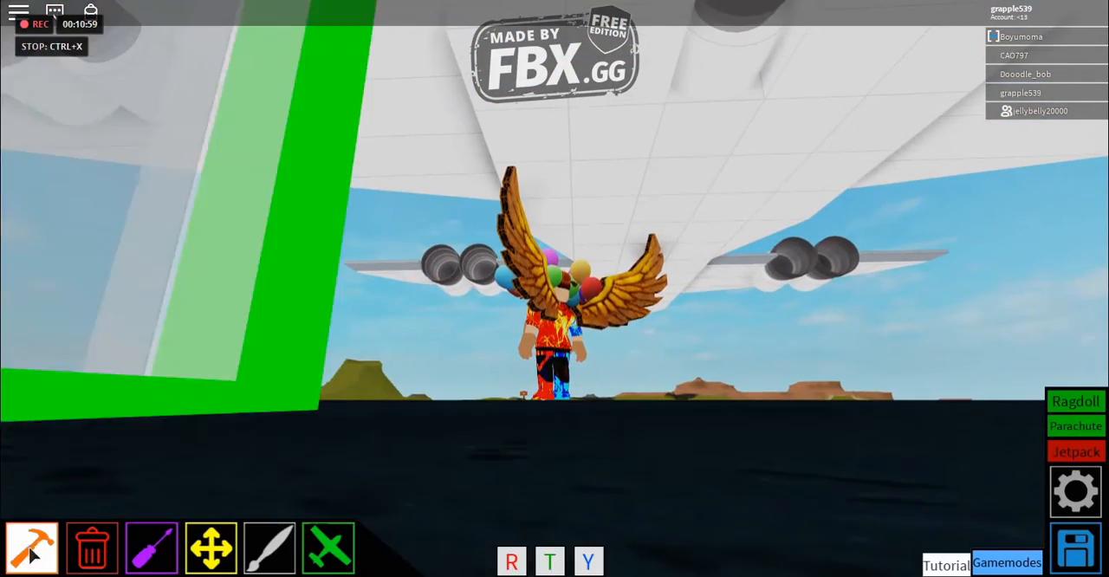
- Fit Tiny Landing Gear from the misc blocks under the white jet's wing
{"action": "left_click", "coordinate": [31, 547]}
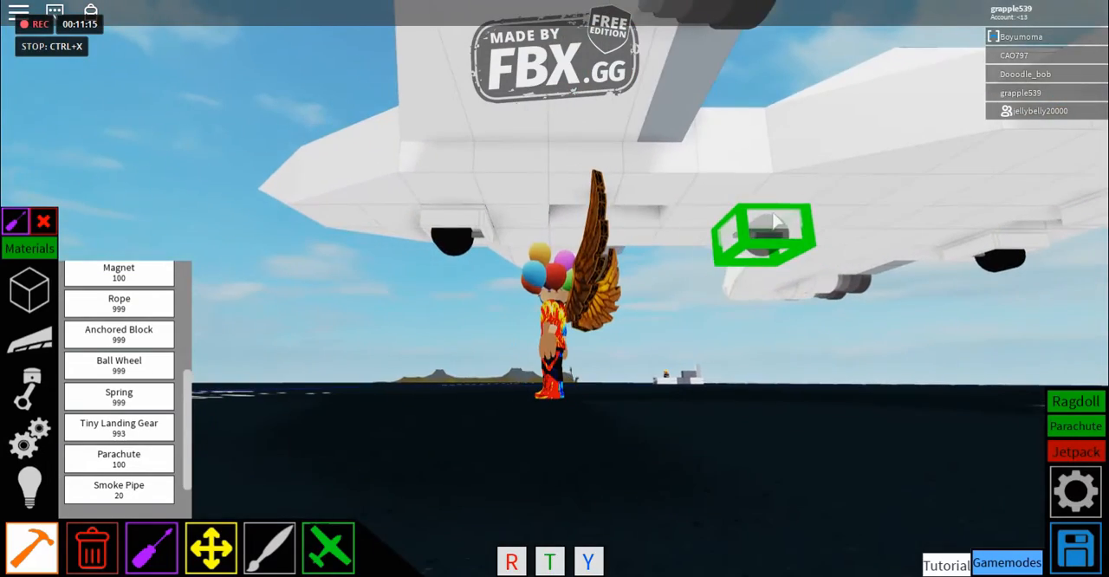
{"action": "left_click_drag", "start_coordinate": [763, 234], "coordinate": [454, 234]}
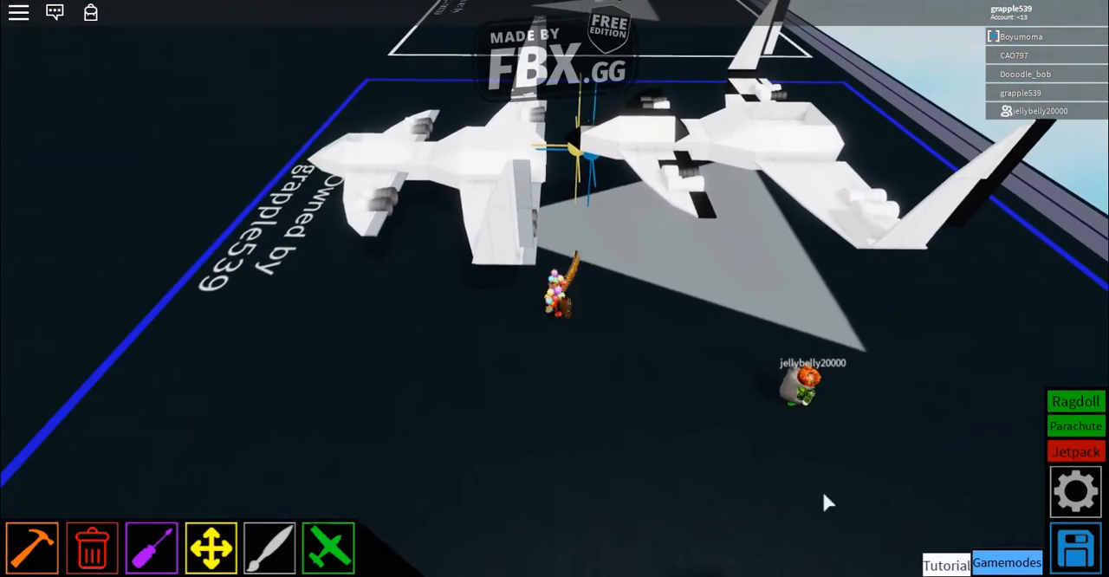
{"action": "left_click", "coordinate": [1075, 546]}
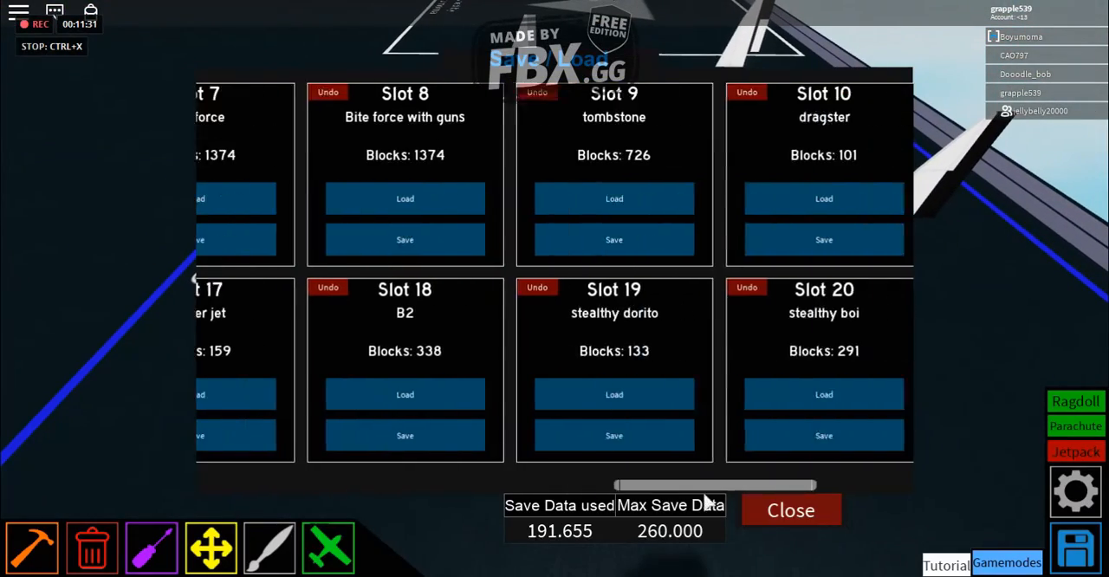
{"action": "scroll", "scroll_direction": "left", "scroll_amount": 3}
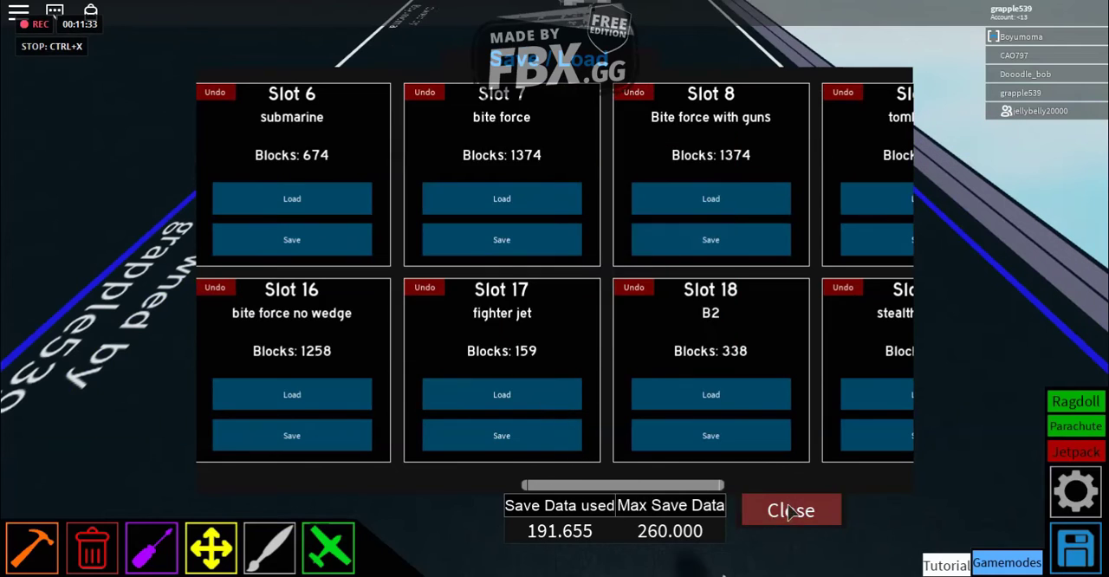
{"action": "left_click", "coordinate": [791, 509]}
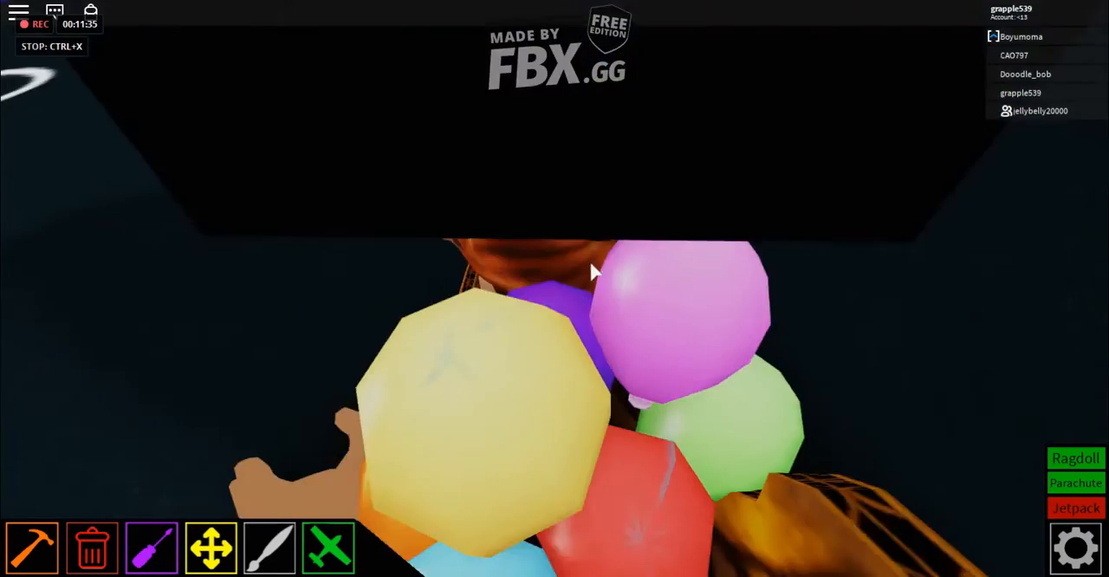